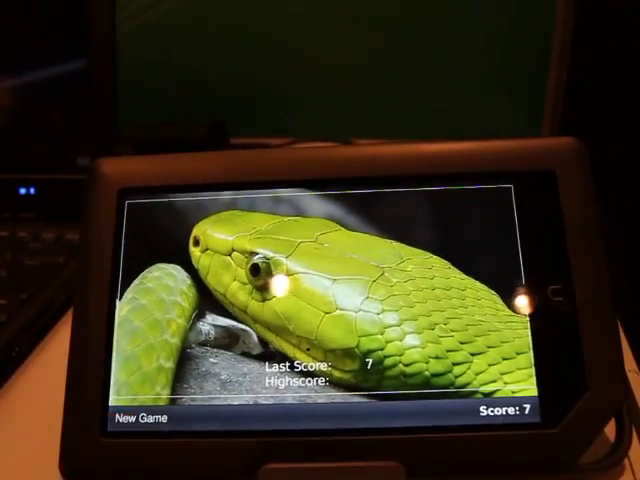
# Place a blue piece completing three in a row, then an orange piece right of centre.
pyautogui.click(140, 418)
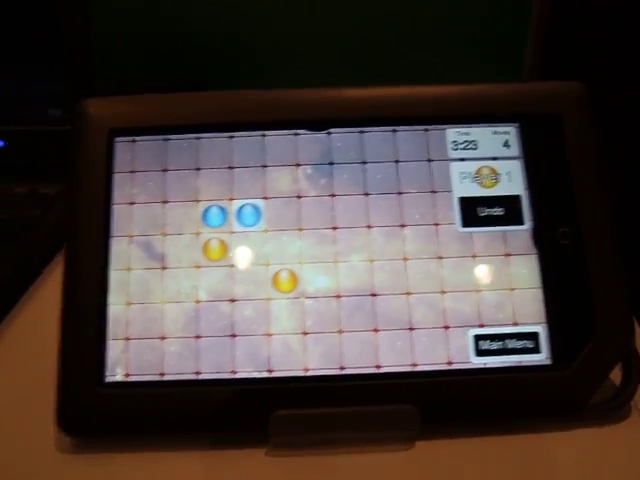
pyautogui.click(466, 271)
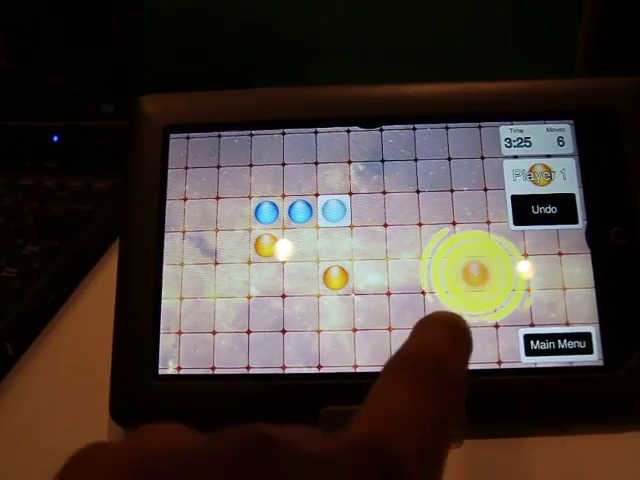